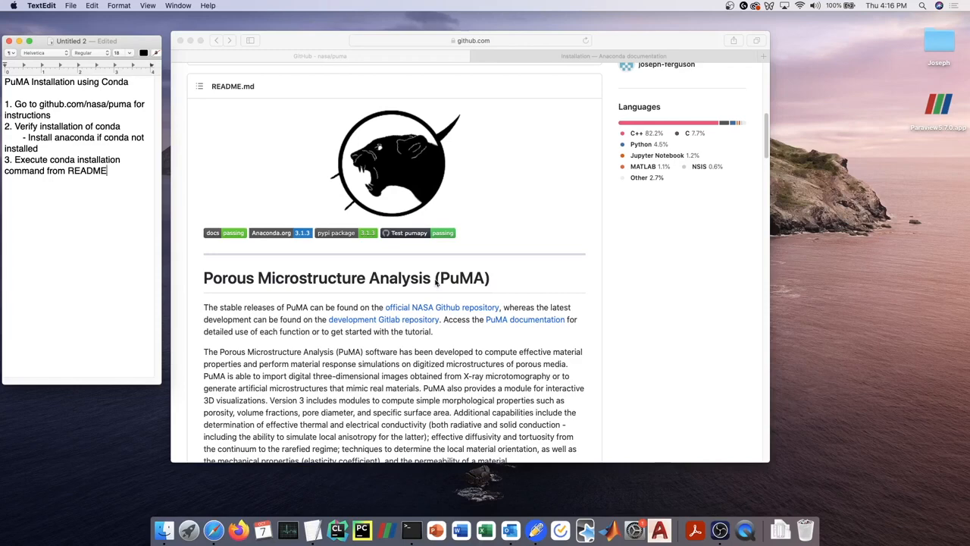
Scroll the nasa/puma README down to the Installation section's conda create command.
{"action": "scroll", "scroll_direction": "down", "scroll_amount": 3}
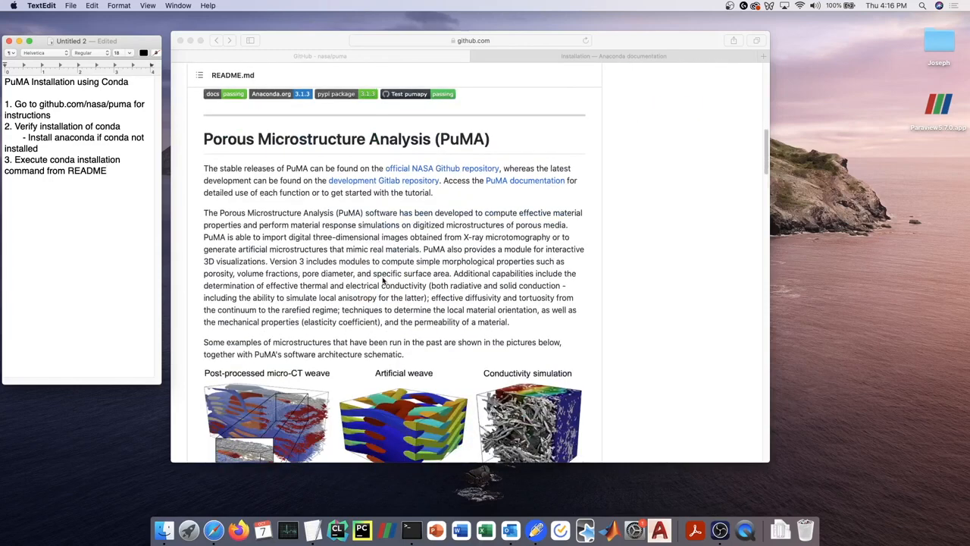
{"action": "scroll", "scroll_direction": "down", "scroll_amount": 3}
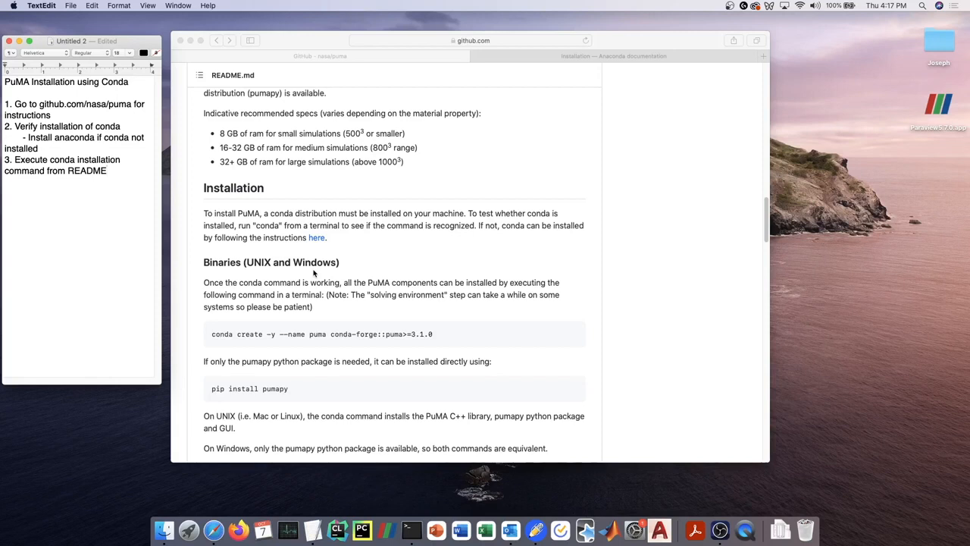
{"action": "mouse_move", "coordinate": [412, 528]}
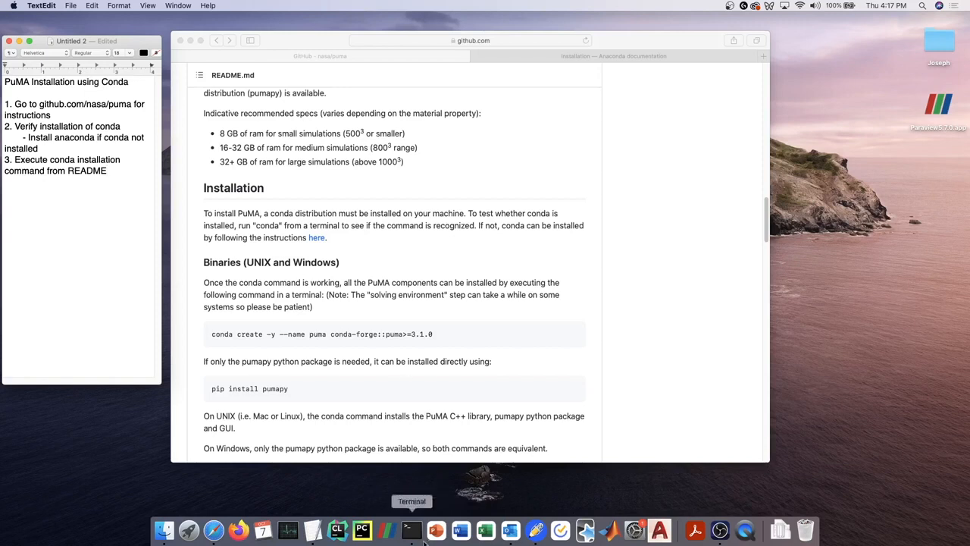
Open Terminal from the Dock, centre the window, and run conda to confirm it's installed.
{"action": "right_click", "coordinate": [411, 528]}
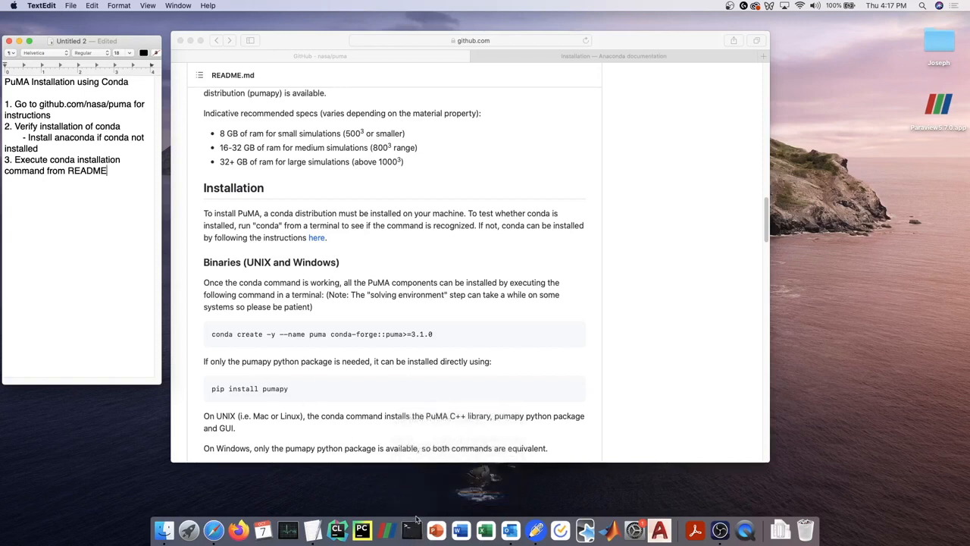
{"action": "left_click", "coordinate": [412, 529]}
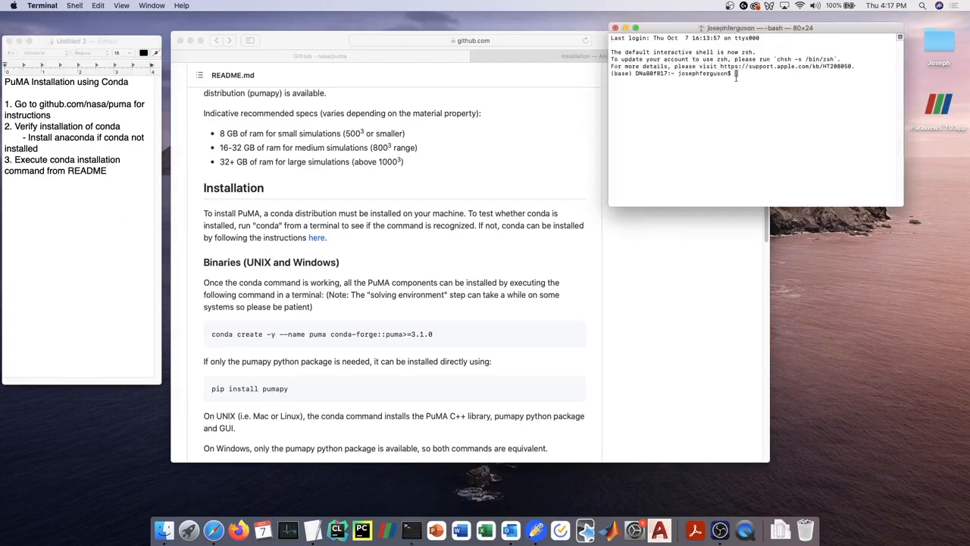
{"action": "left_click_drag", "start_coordinate": [758, 28], "coordinate": [392, 133]}
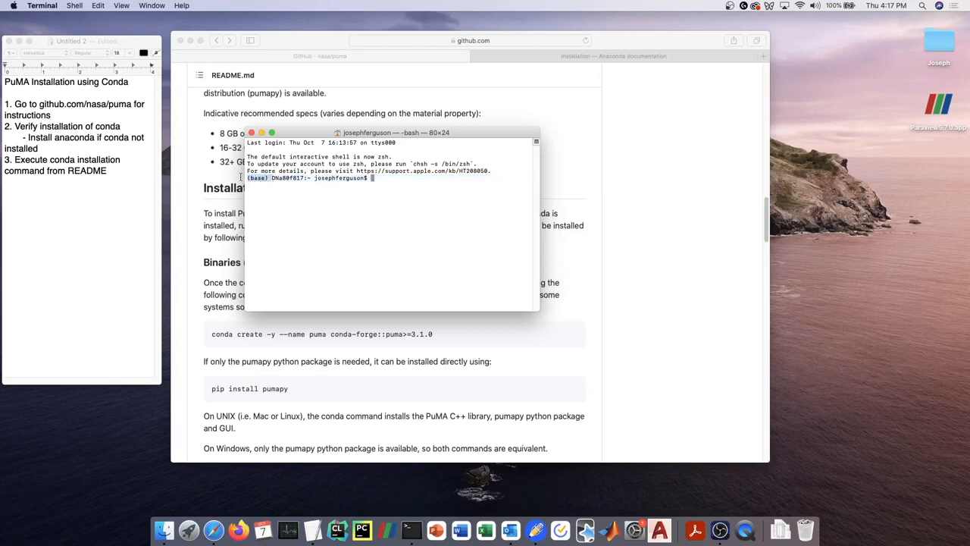
{"action": "type", "text": "conda"}
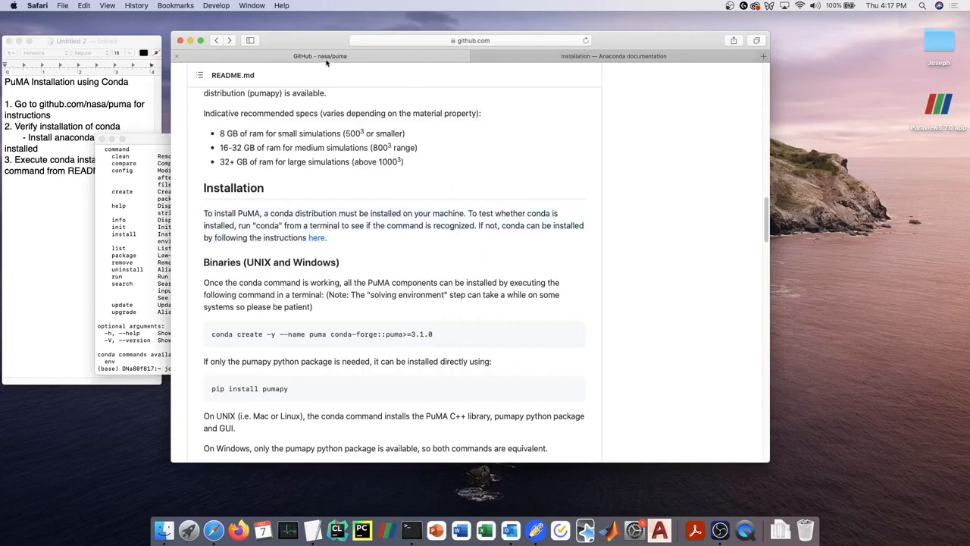
Follow the README's 'here' link to the Anaconda Documentation Installation page.
{"action": "left_click", "coordinate": [470, 40]}
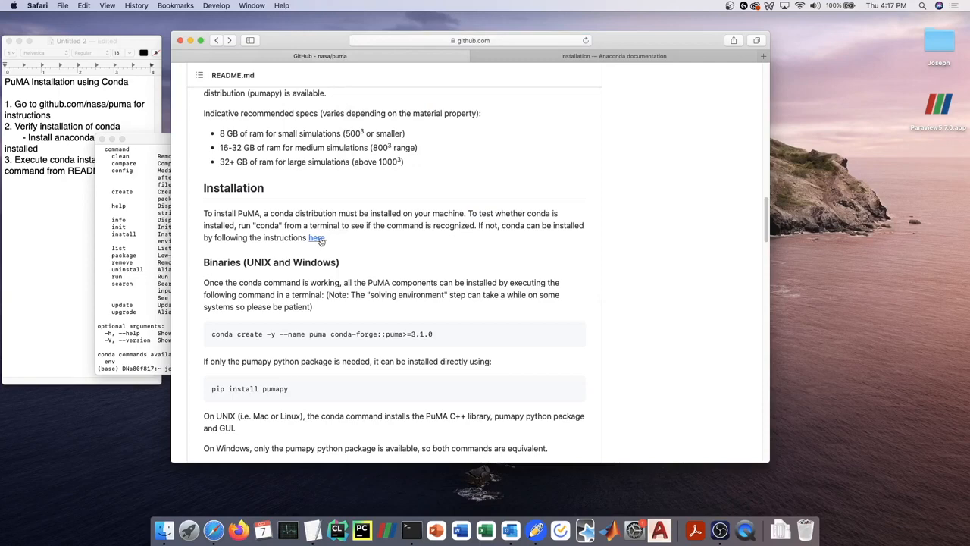
{"action": "left_click", "coordinate": [316, 237]}
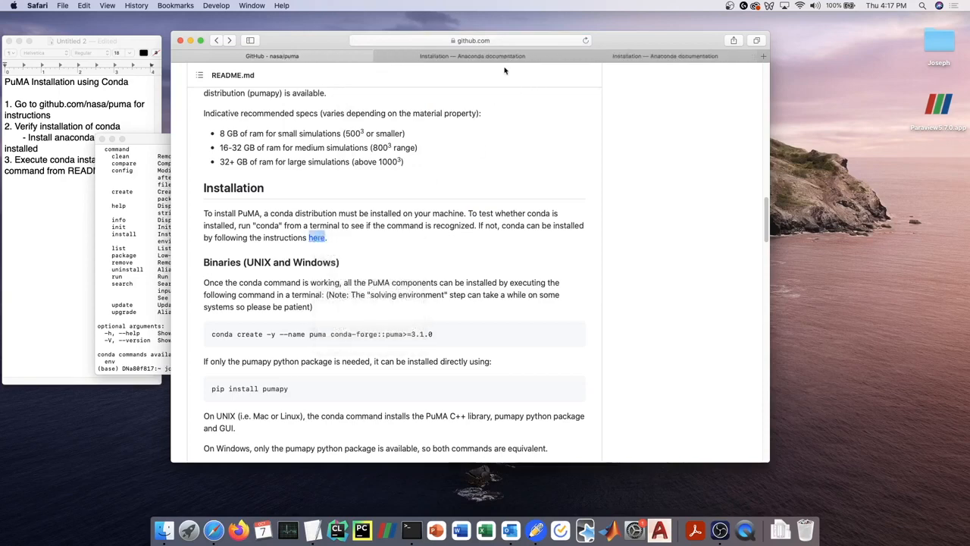
{"action": "left_click", "coordinate": [470, 55]}
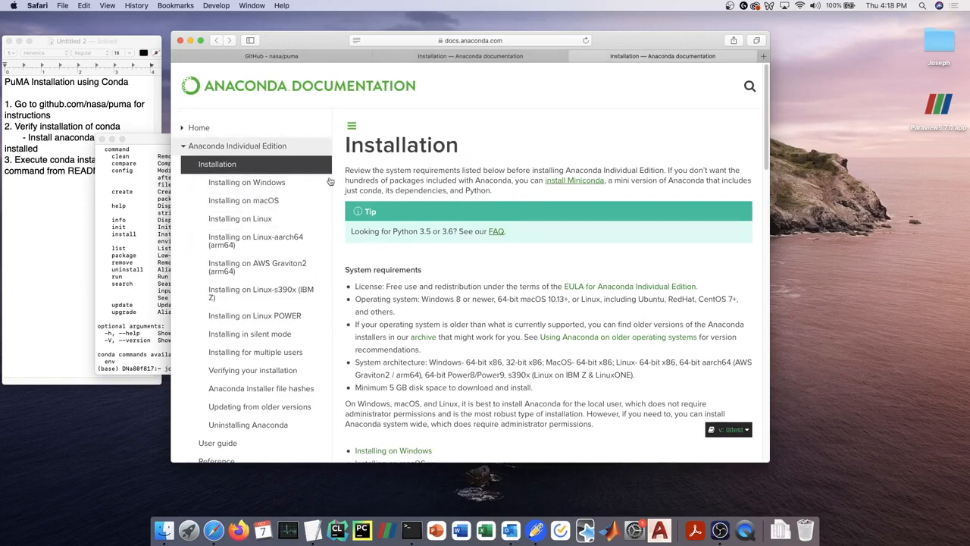
{"action": "mouse_move", "coordinate": [294, 86]}
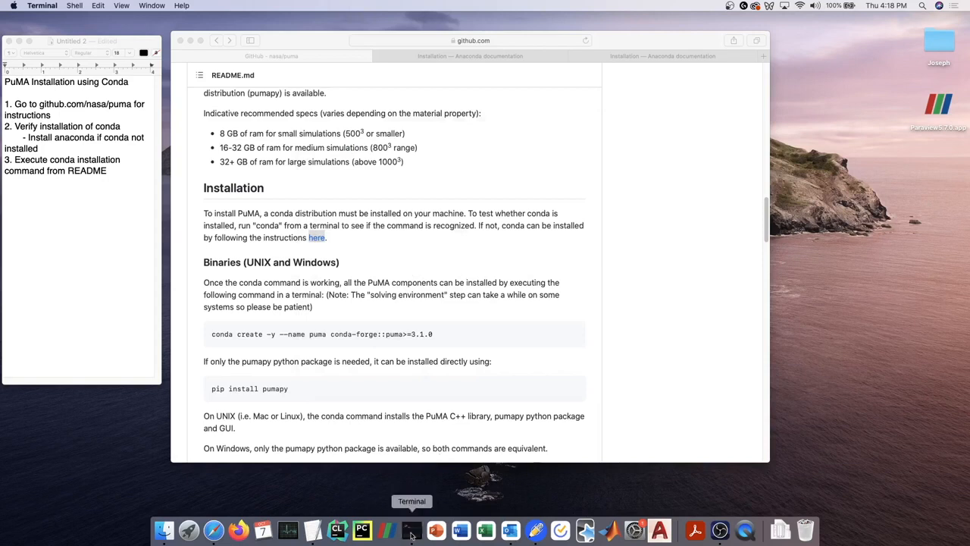
Open a new Terminal window from the Dock and move it to the right.
{"action": "left_click", "coordinate": [412, 529]}
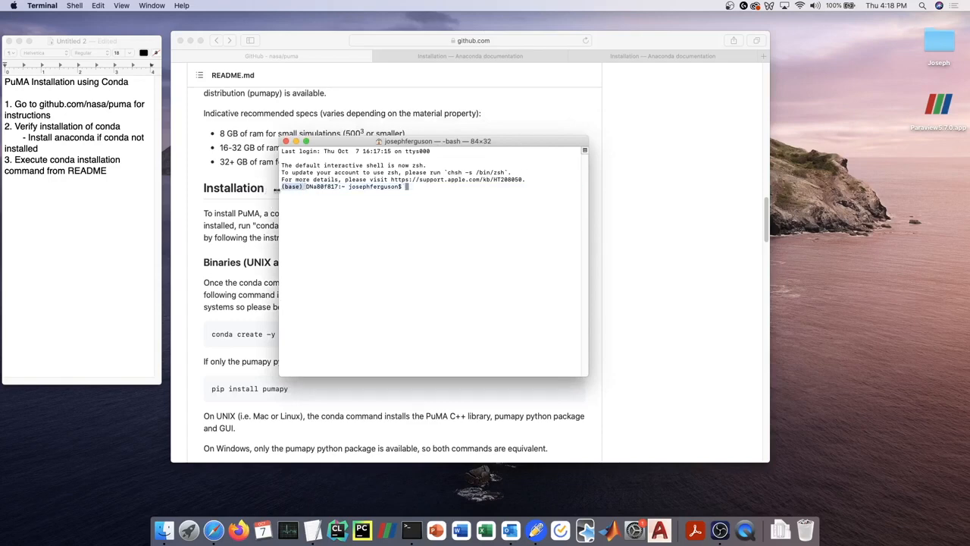
{"action": "left_click_drag", "start_coordinate": [432, 141], "coordinate": [544, 115]}
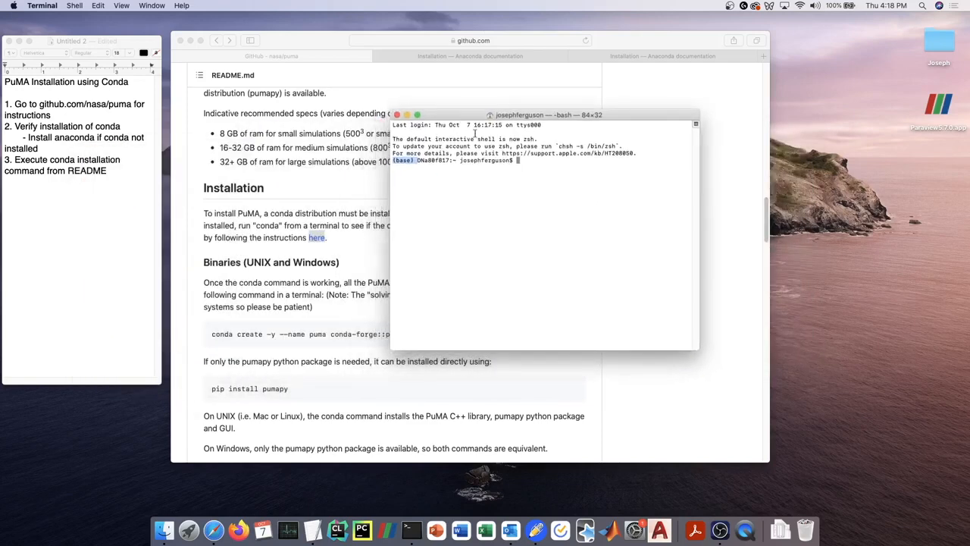
{"action": "mouse_move", "coordinate": [549, 169]}
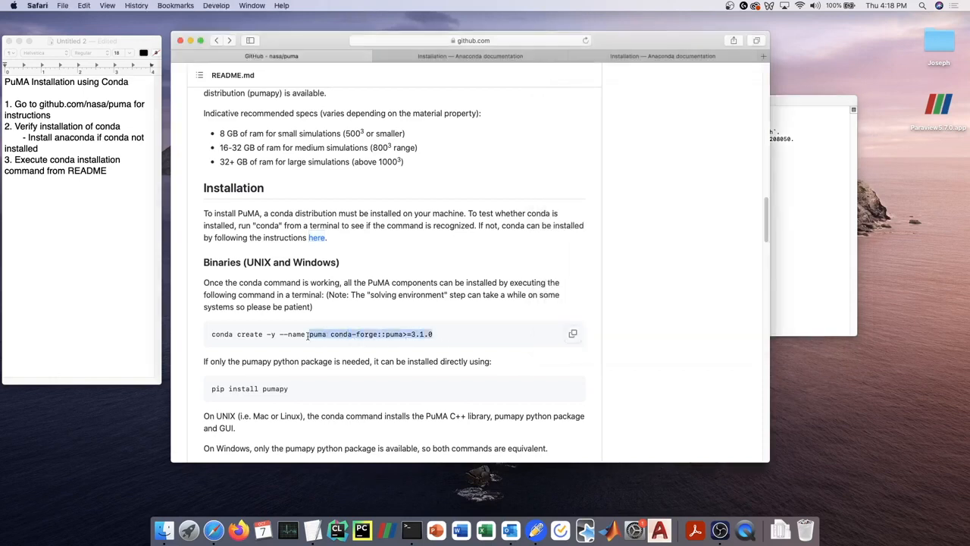
Copy the README's conda create command and bring Terminal back to front.
{"action": "right_click", "coordinate": [334, 334]}
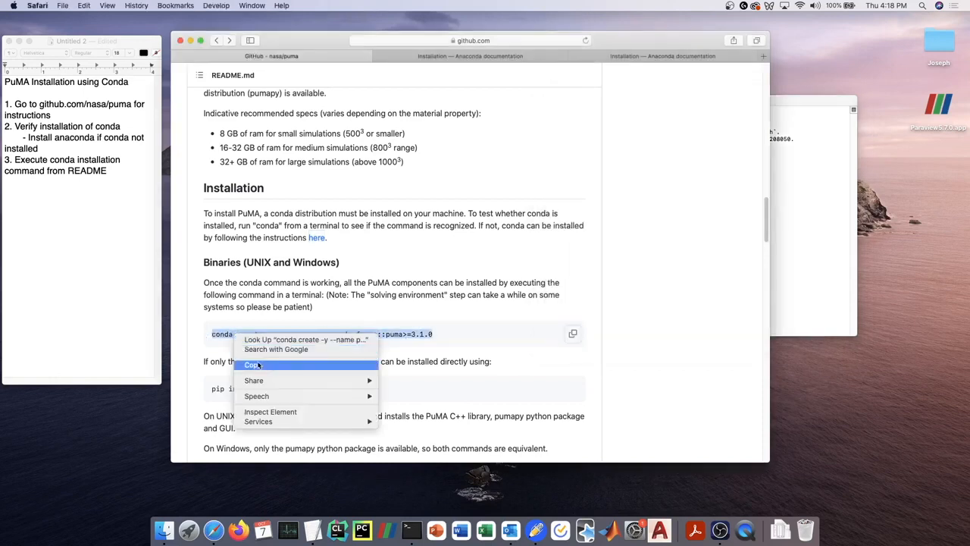
{"action": "left_click", "coordinate": [252, 365]}
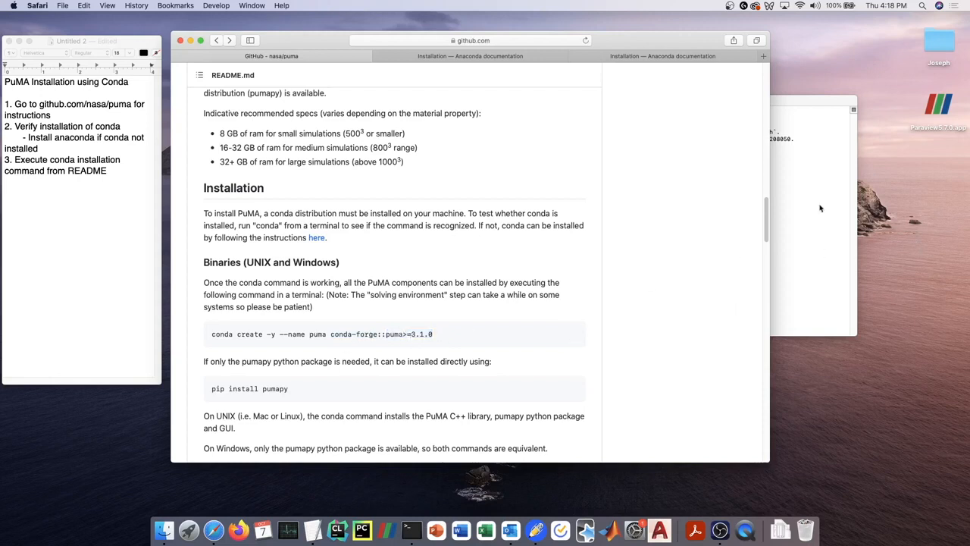
{"action": "left_click", "coordinate": [412, 529]}
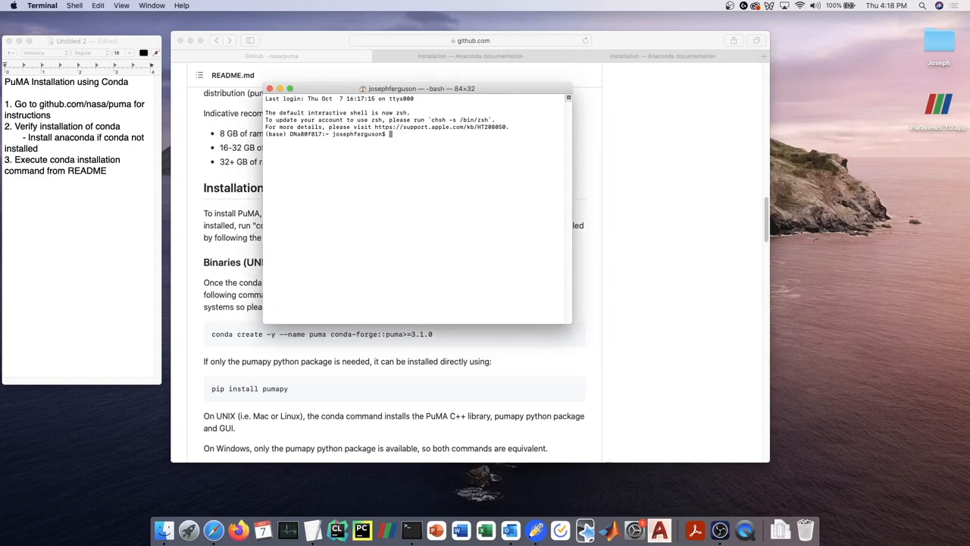
Enter 'conda create -y --name puma conda-forge::puma>=3.1.0' in Terminal.
{"action": "type", "text": "conda create -y --name puma conda-forge::puma>=3.1.0"}
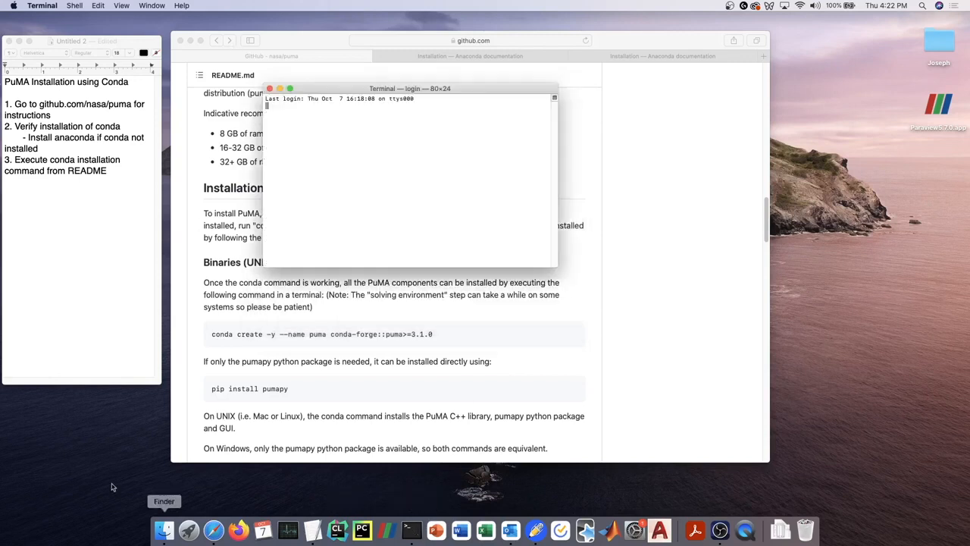
Run conda activate puma, then launch pumaGUI.
{"action": "type", "text": "conda activate"}
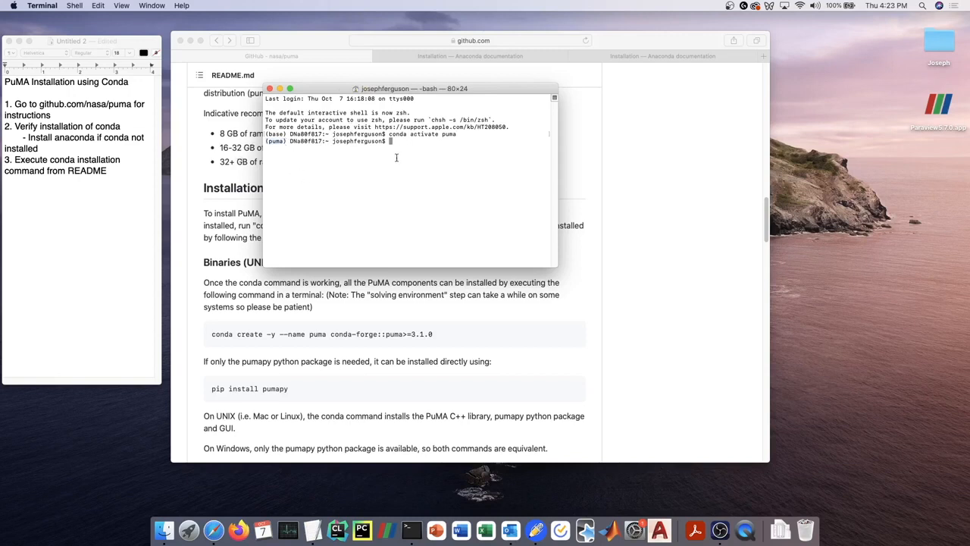
{"action": "type", "text": "puma"}
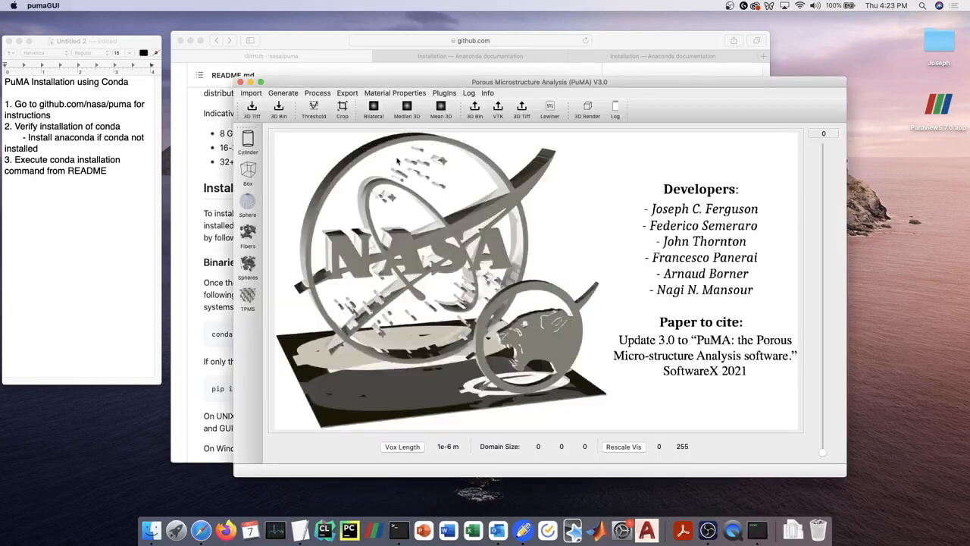
Move PuMA left, render fibers as a 3D contour at low threshold 128, then close.
{"action": "left_click_drag", "start_coordinate": [539, 82], "coordinate": [422, 85]}
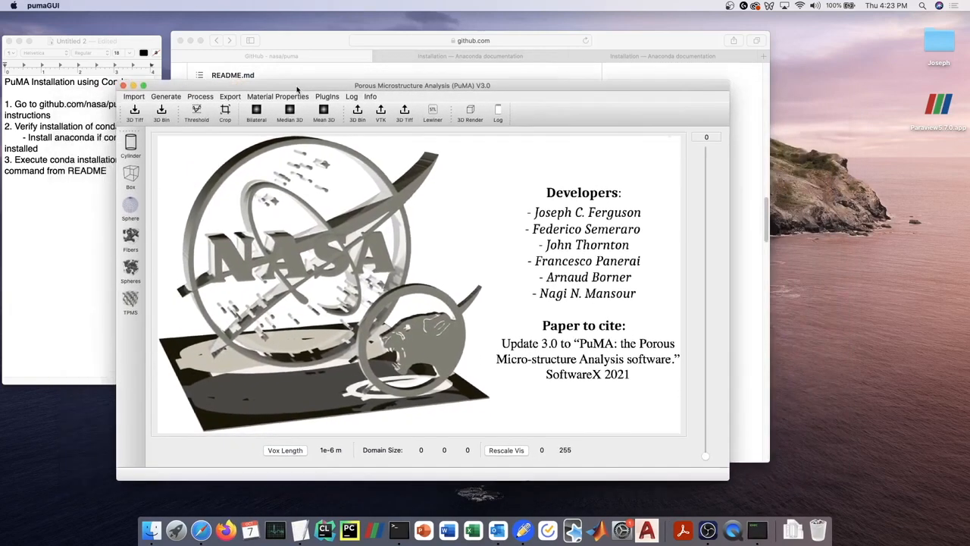
{"action": "left_click_drag", "start_coordinate": [422, 85], "coordinate": [368, 86]}
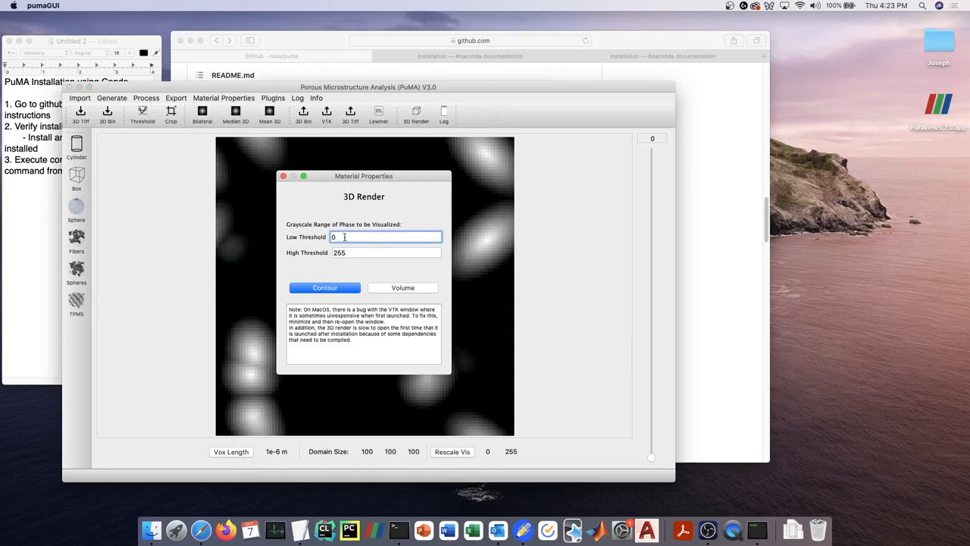
{"action": "type", "text": "128"}
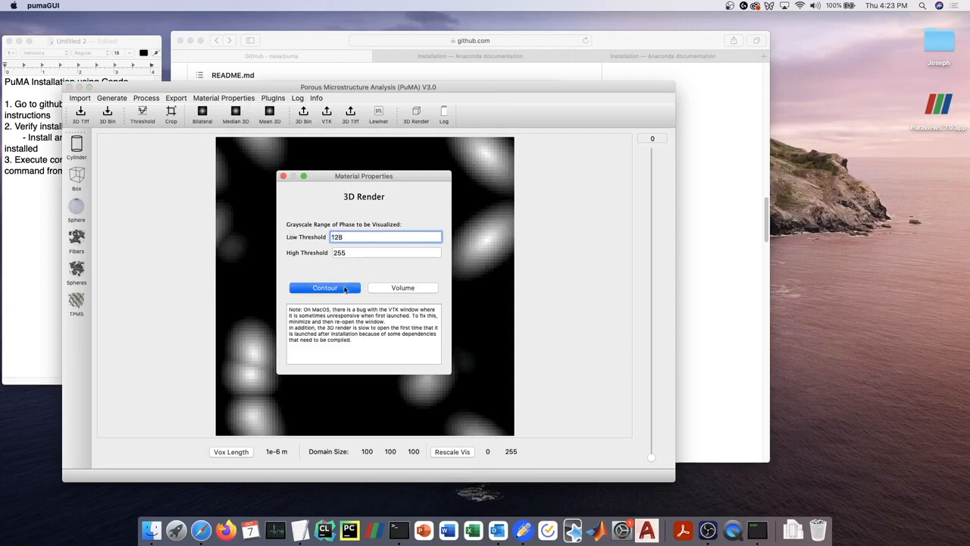
{"action": "mouse_move", "coordinate": [284, 175]}
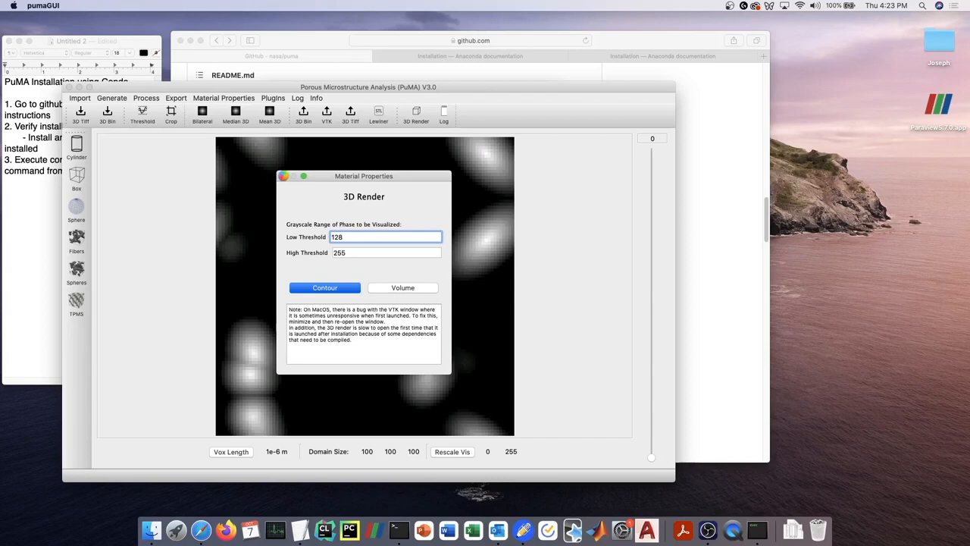
{"action": "left_click", "coordinate": [325, 287]}
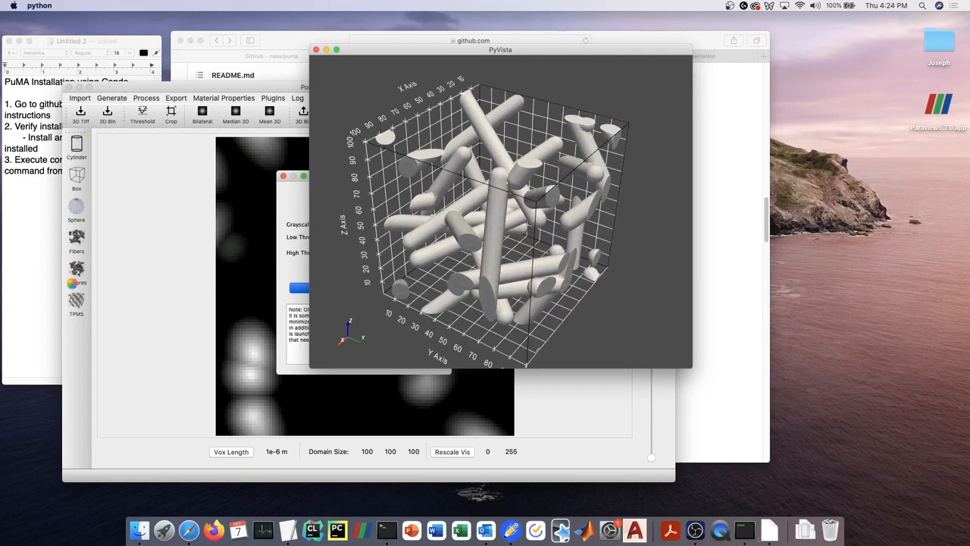
{"action": "mouse_move", "coordinate": [342, 78]}
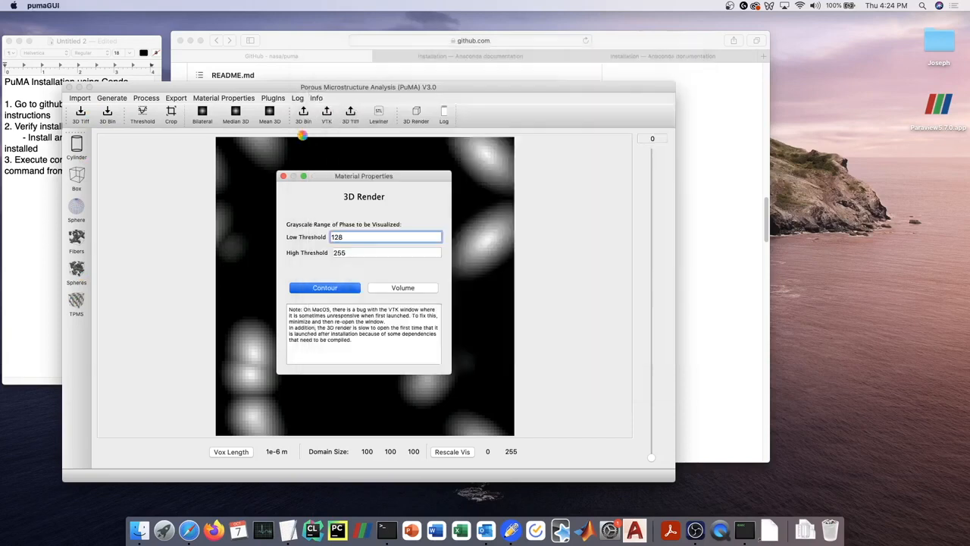
{"action": "left_click", "coordinate": [324, 288]}
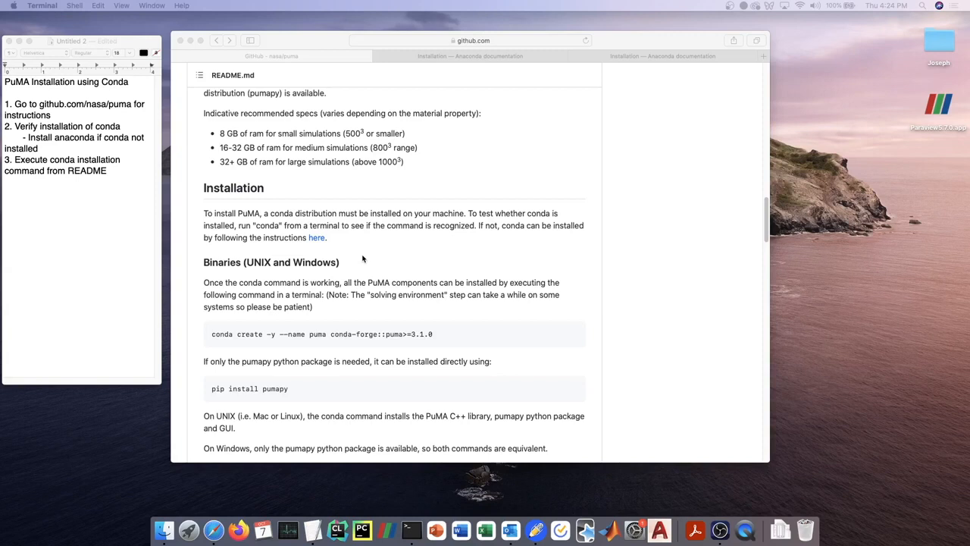
{"action": "mouse_move", "coordinate": [412, 528]}
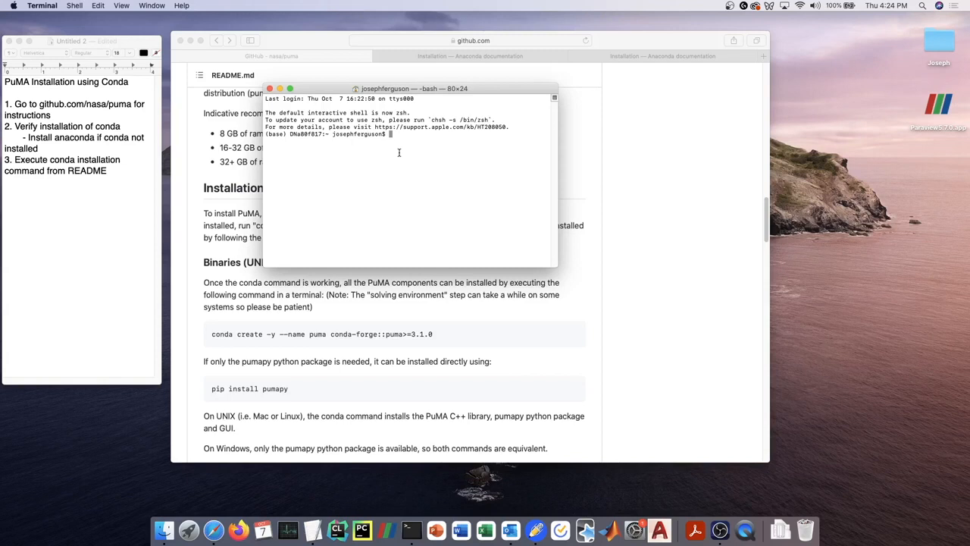
Move Terminal aside to view the README instructions, then move it back over the page.
{"action": "left_click_drag", "start_coordinate": [413, 88], "coordinate": [324, 86]}
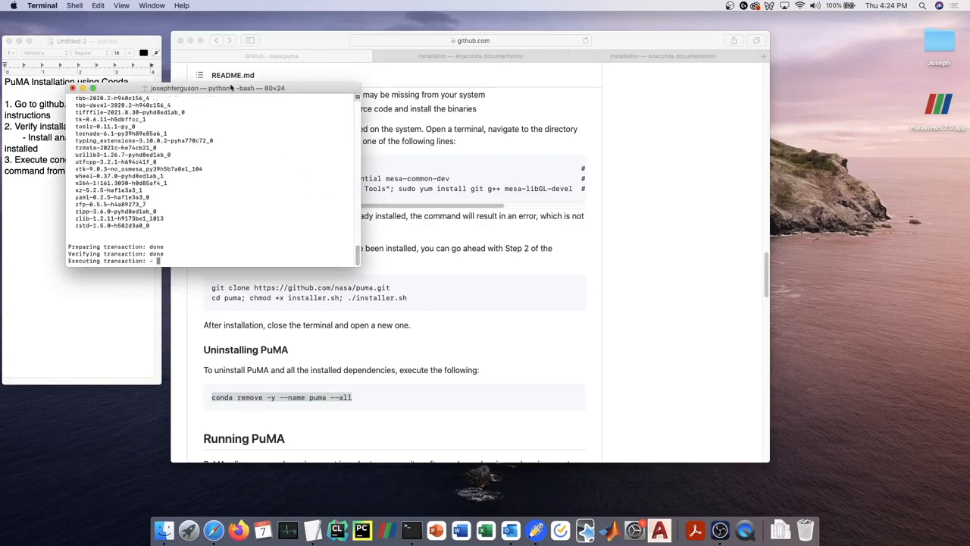
{"action": "left_click_drag", "start_coordinate": [231, 88], "coordinate": [430, 95]}
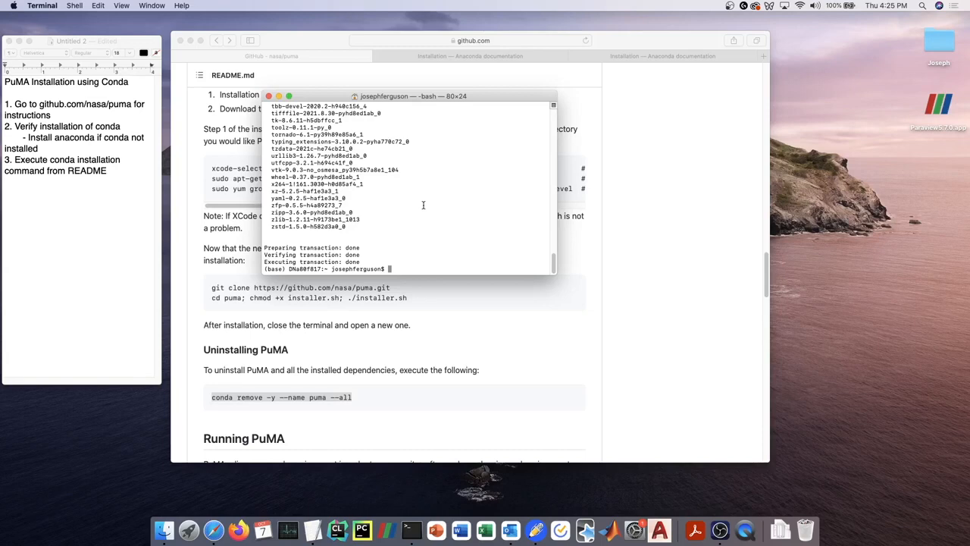
Scroll the README to the Authors section and select the creator's name.
{"action": "scroll", "scroll_direction": "down", "scroll_amount": 3}
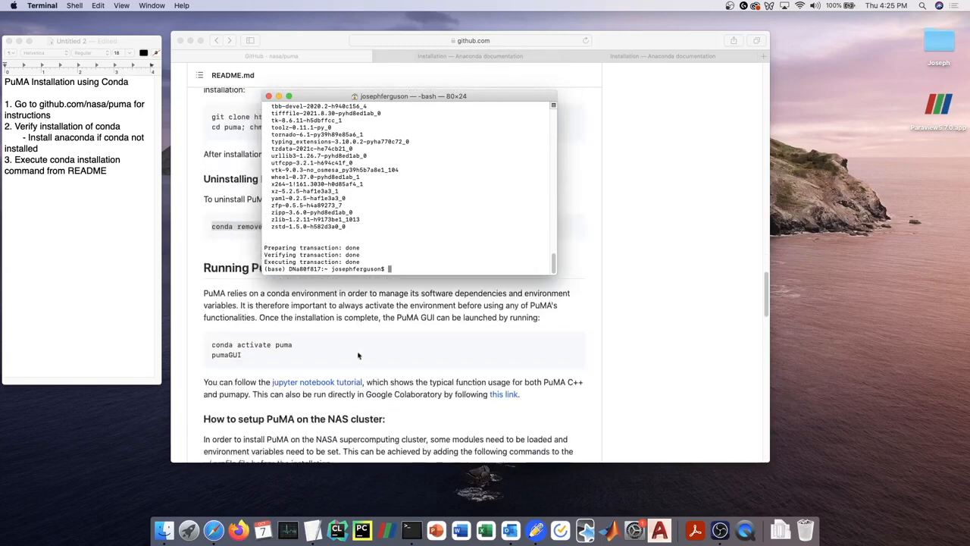
{"action": "scroll", "scroll_direction": "down", "scroll_amount": 3}
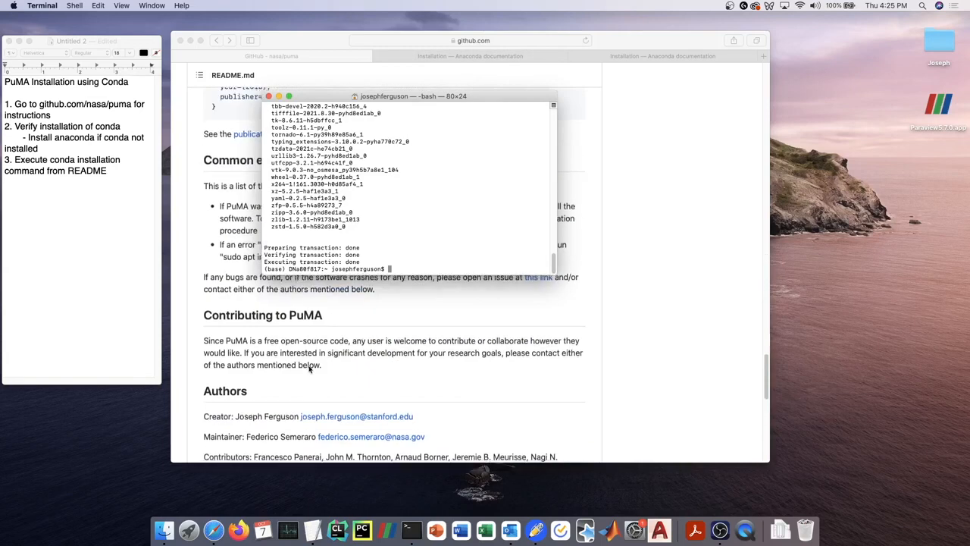
{"action": "scroll", "scroll_direction": "down", "scroll_amount": 3}
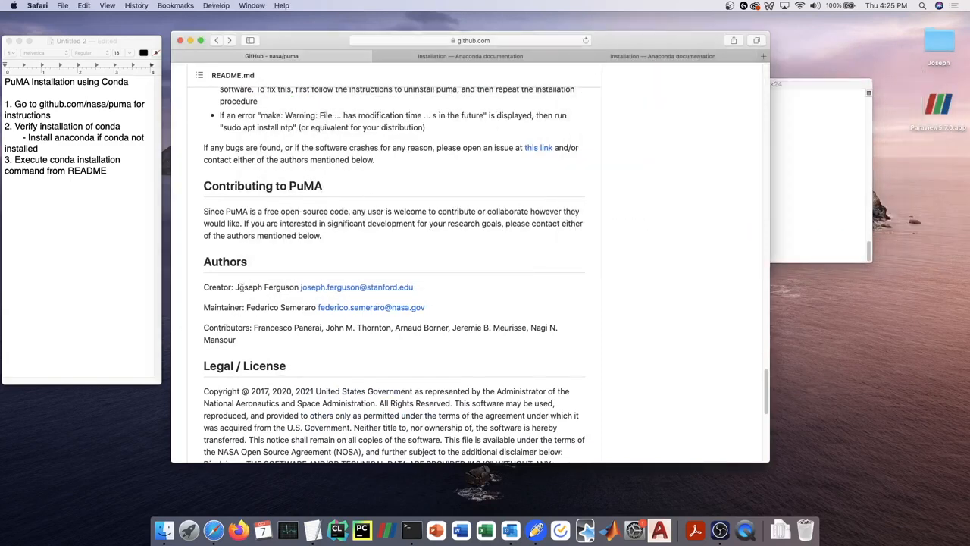
{"action": "double_click", "coordinate": [266, 286]}
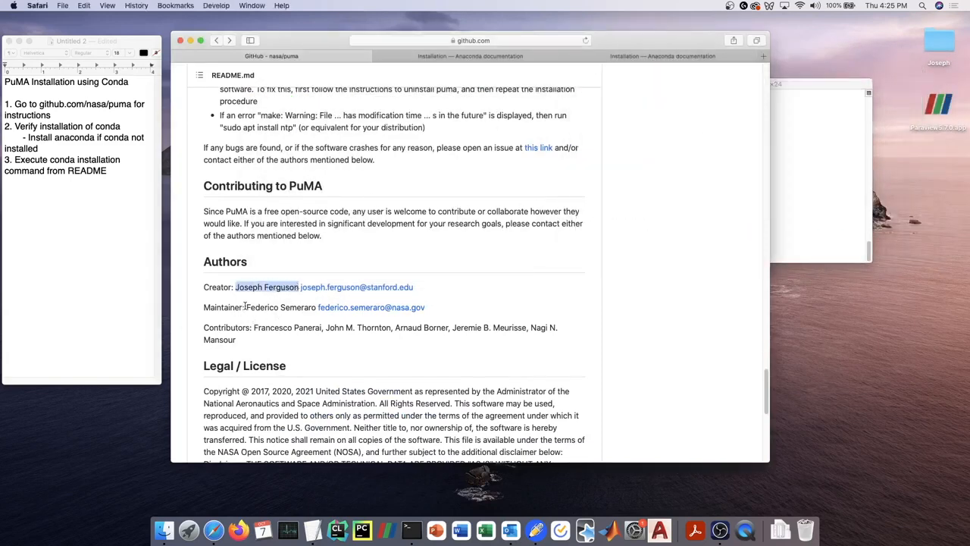